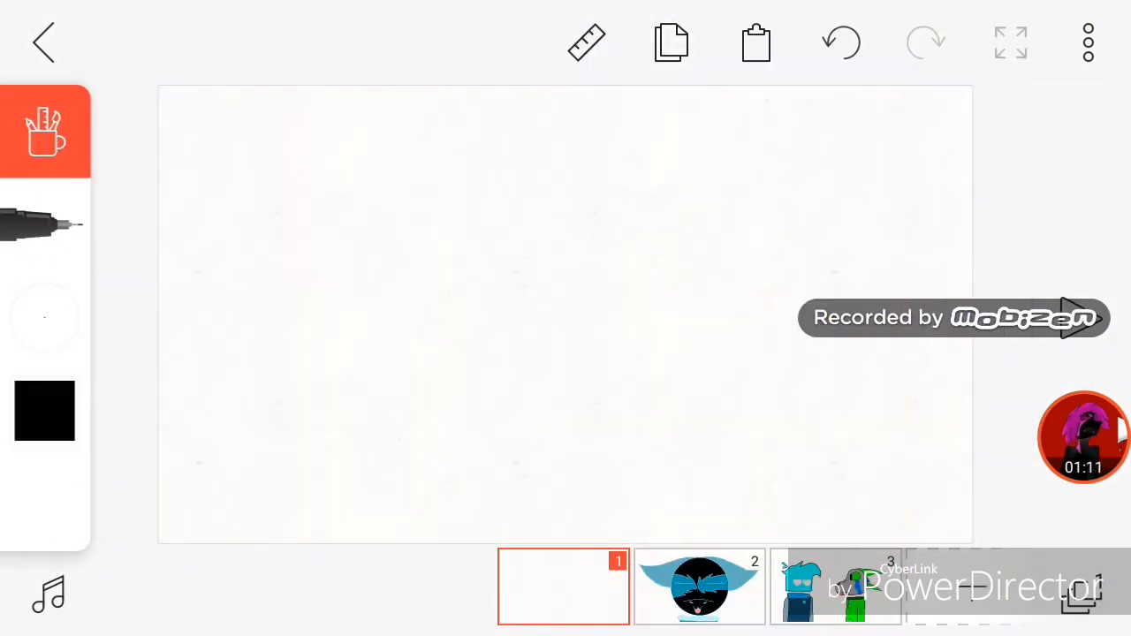
# Draw the black outline of a rounded cartoon head with spiky hair on frame 1
pyautogui.moveTo(601, 402); pyautogui.dragTo(805, 336)
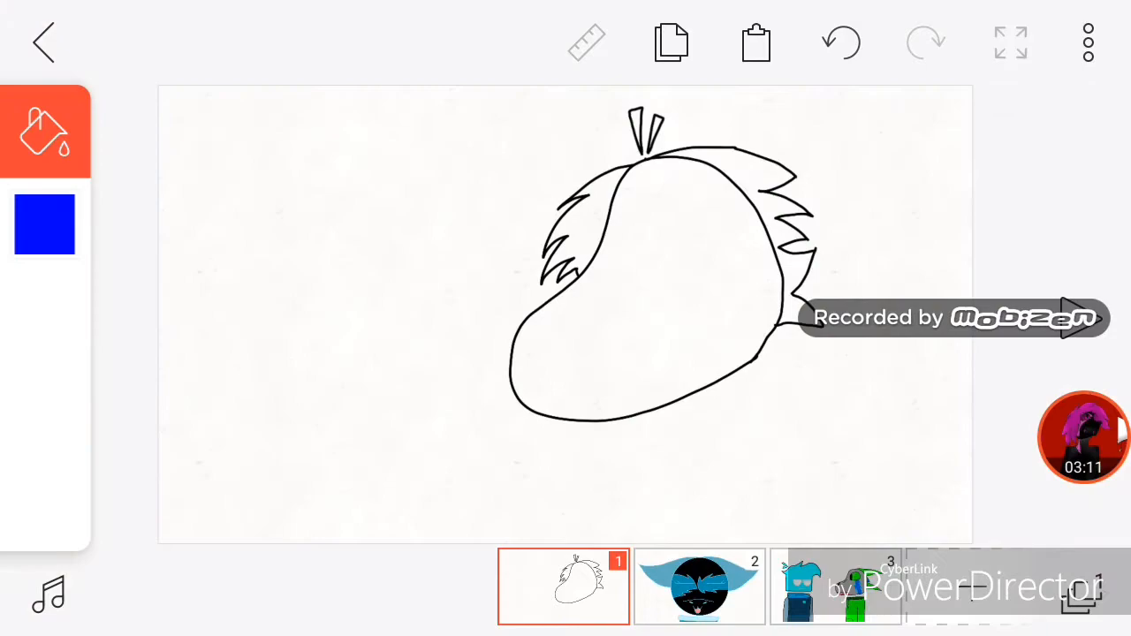
# Choose bright cyan and fill the cartoon head with it
pyautogui.click(44, 224)
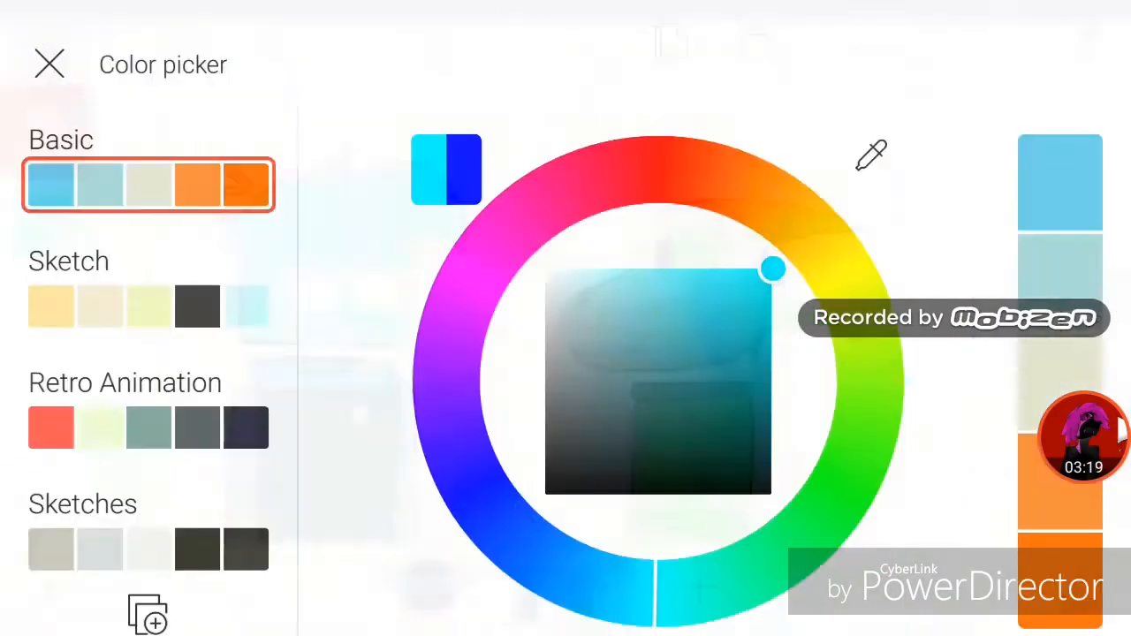
pyautogui.click(50, 64)
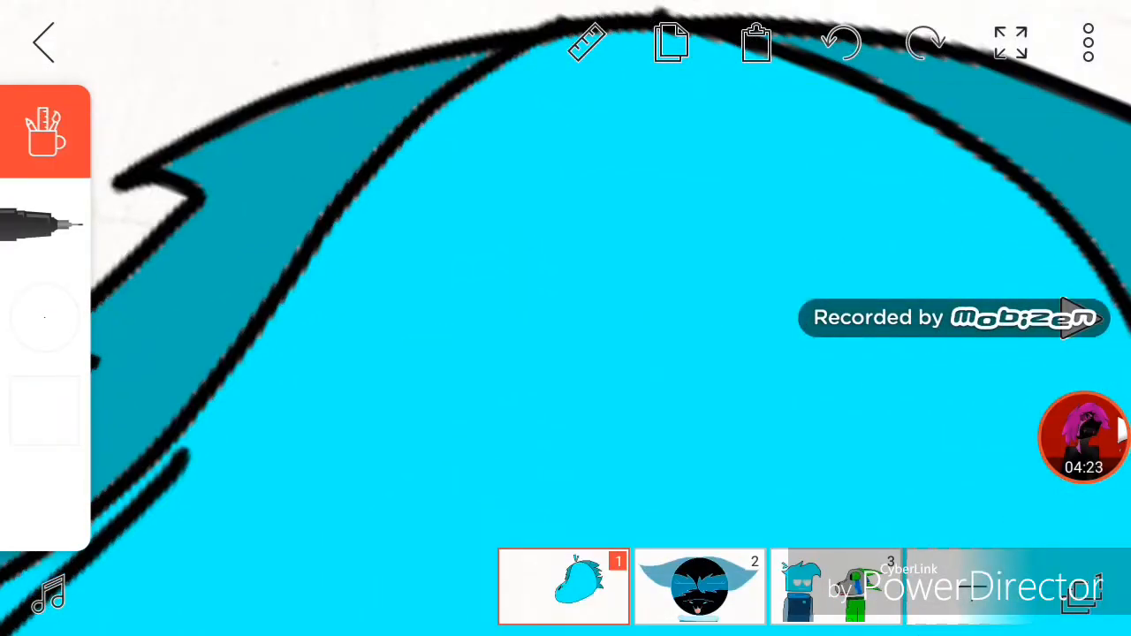
pyautogui.moveTo(265, 305); pyautogui.dragTo(1026, 283)
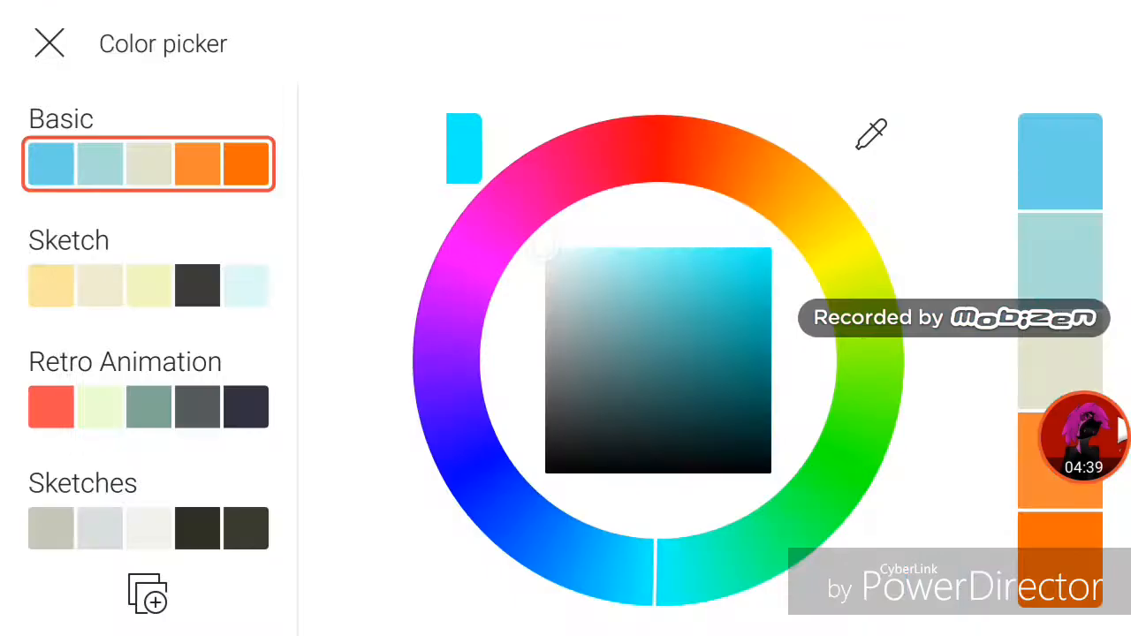
# Pick a darker blue, then a medium blue, for the second head
pyautogui.click(50, 45)
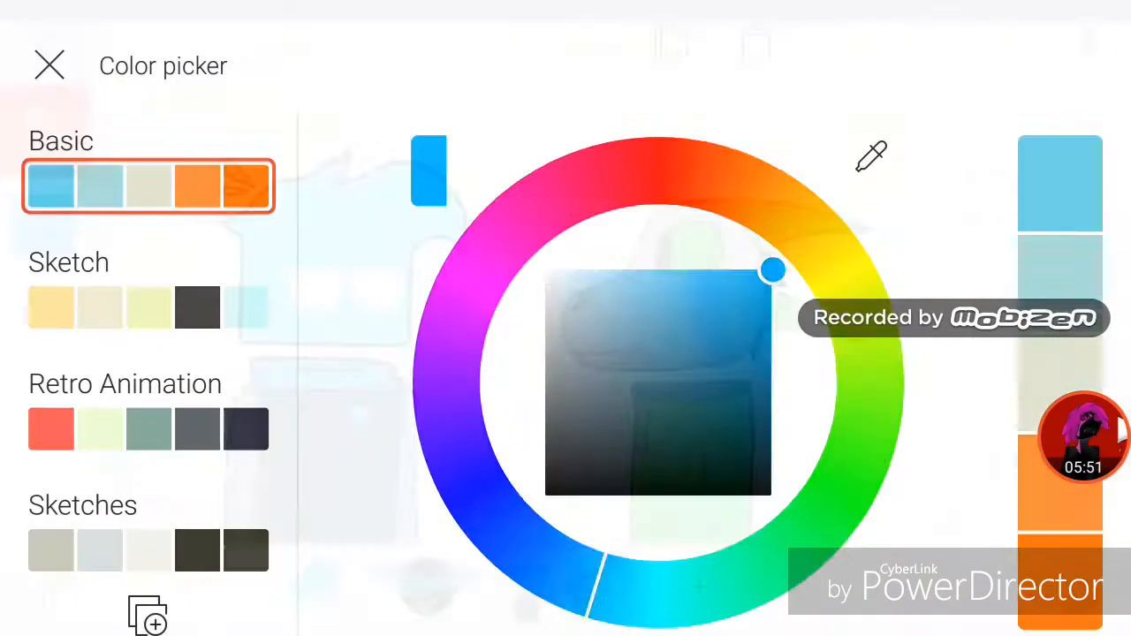
pyautogui.click(49, 65)
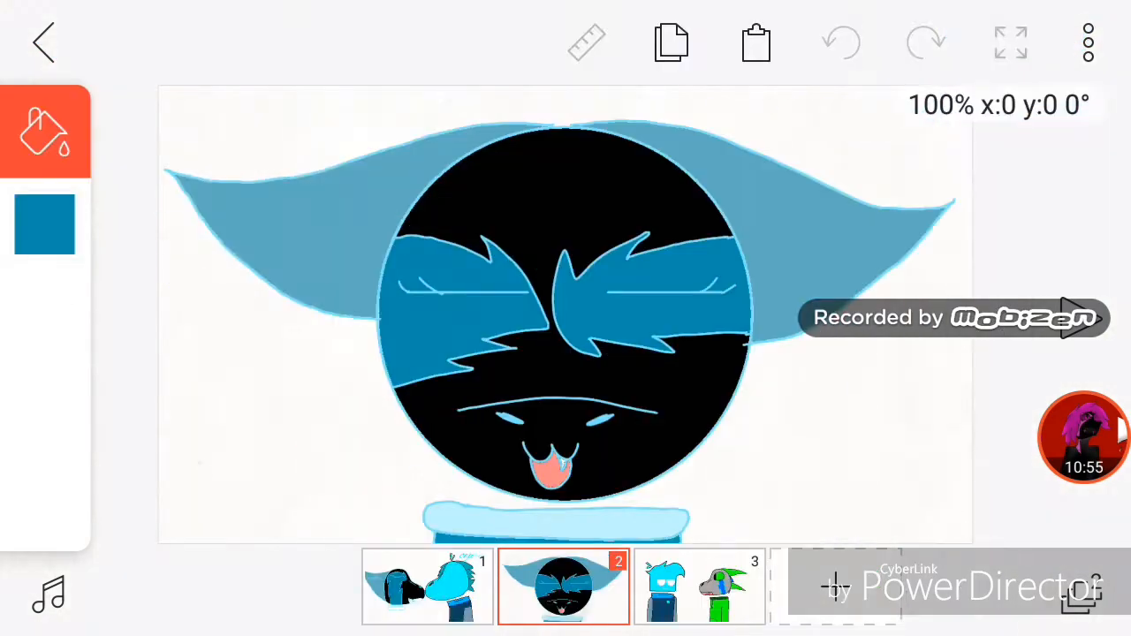
# Return to frame 1 to add the 'cyan' label
pyautogui.click(420, 592)
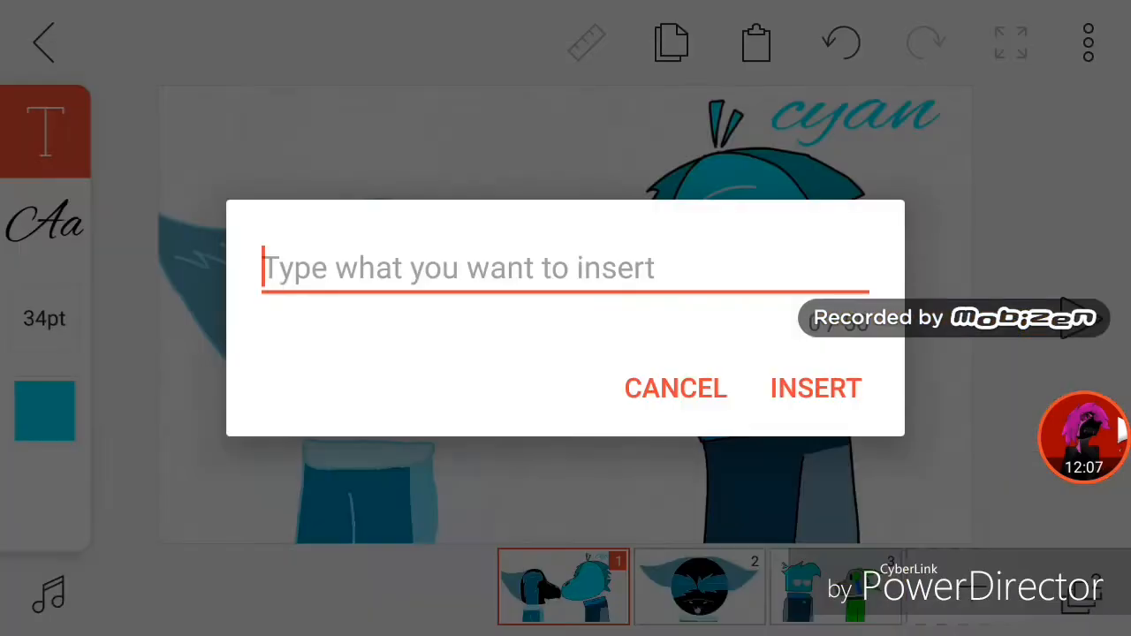
# Insert the 'turquoise' label, then select the whole drawing with the lasso
pyautogui.write('tur')
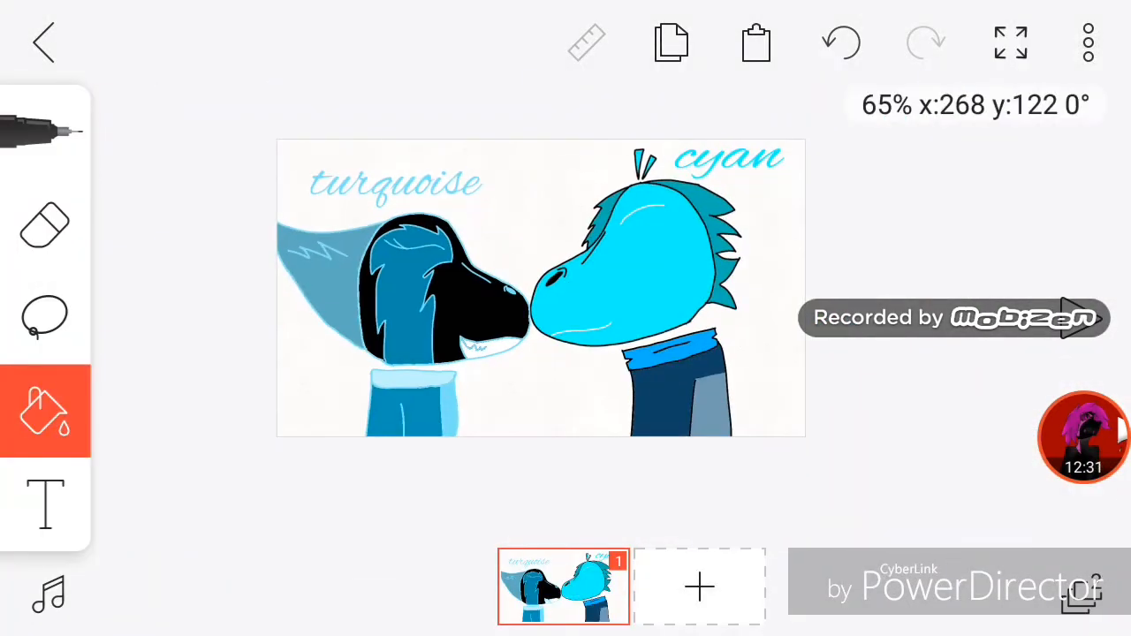
pyautogui.click(45, 318)
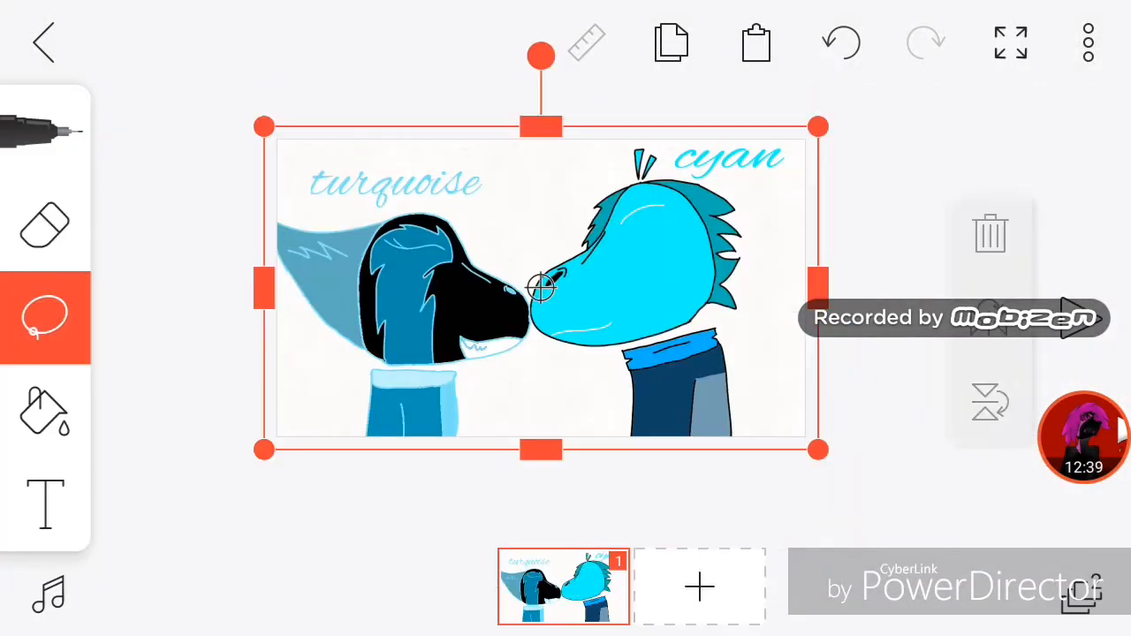